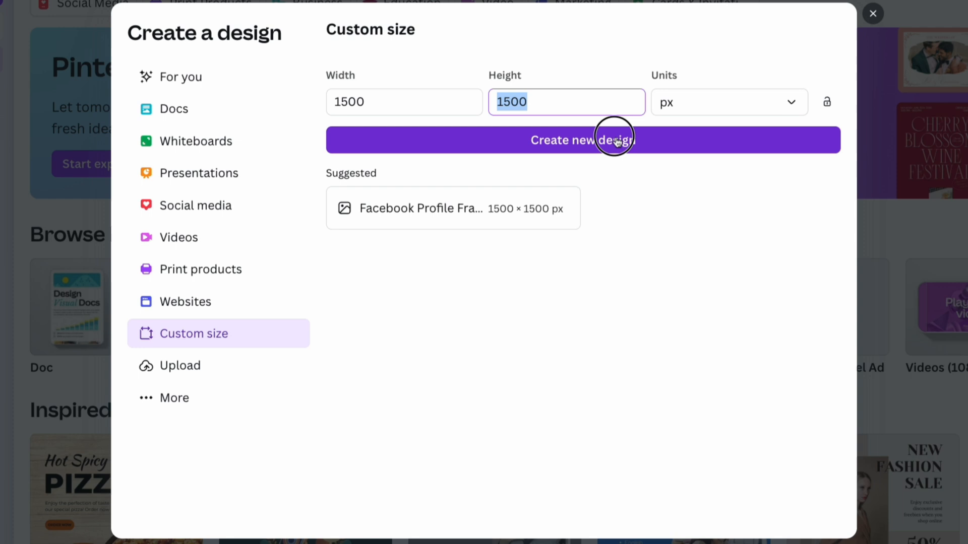
- Create the 1500×1500 px design with the amber bottle photo on a light grey background
left_click(581, 140)
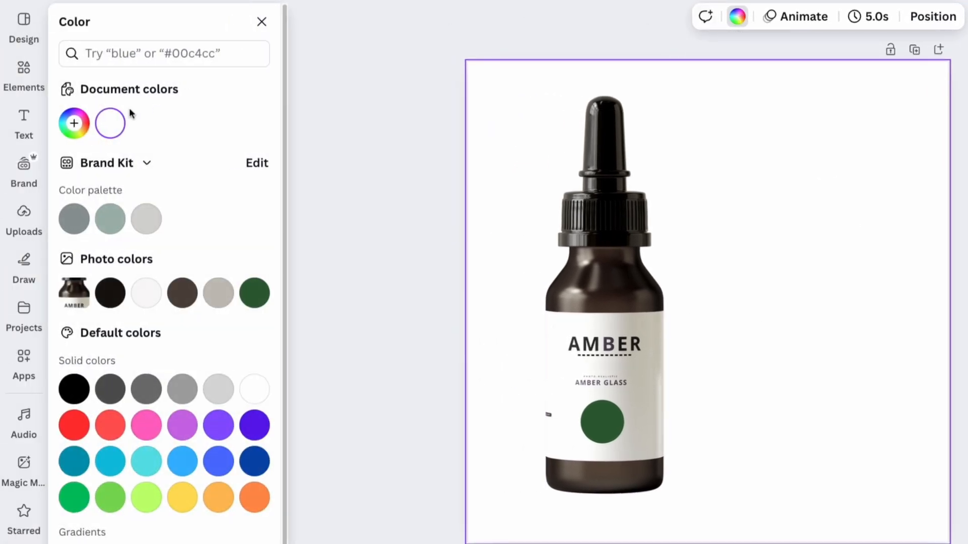
left_click(110, 123)
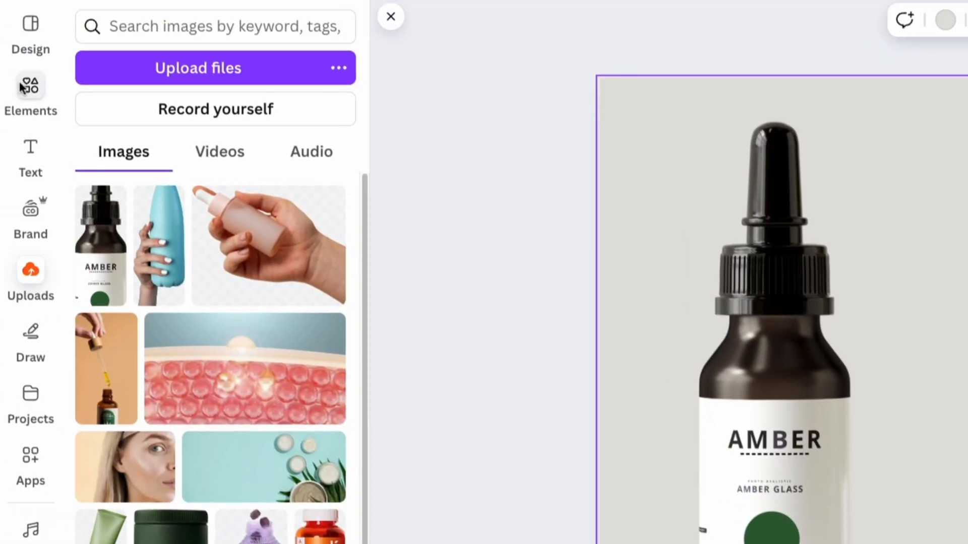
- Add squares from Elements shaped into a white panel and a tall grey left strip
left_click(29, 85)
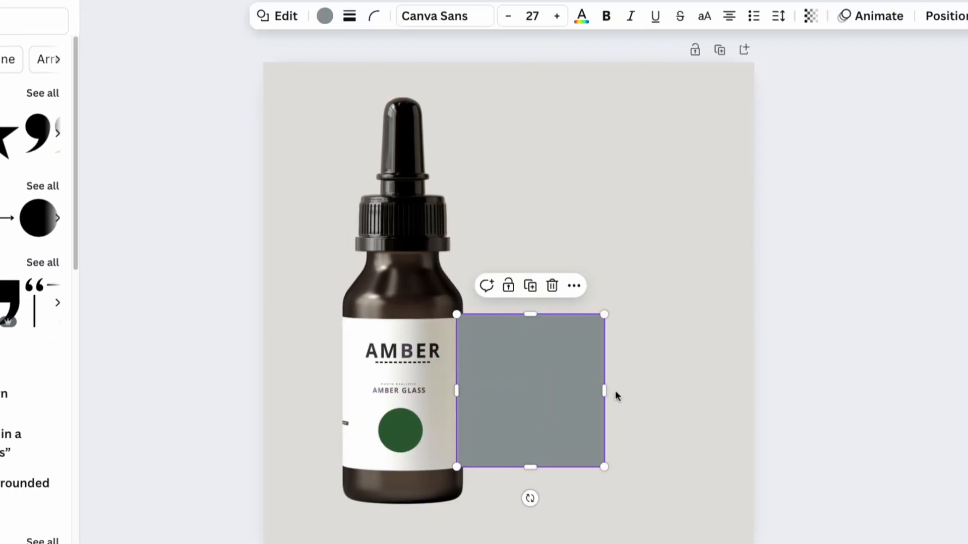
left_click(324, 15)
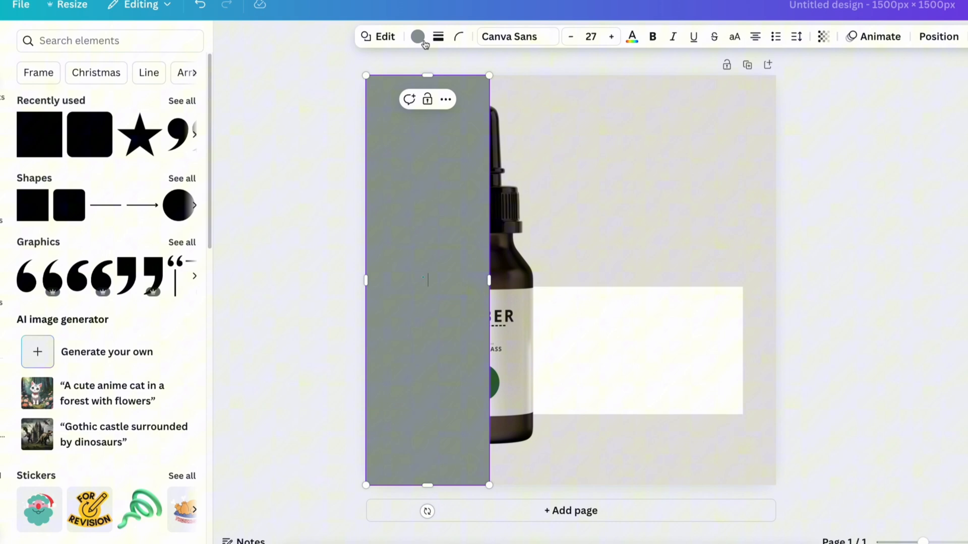
left_click(418, 37)
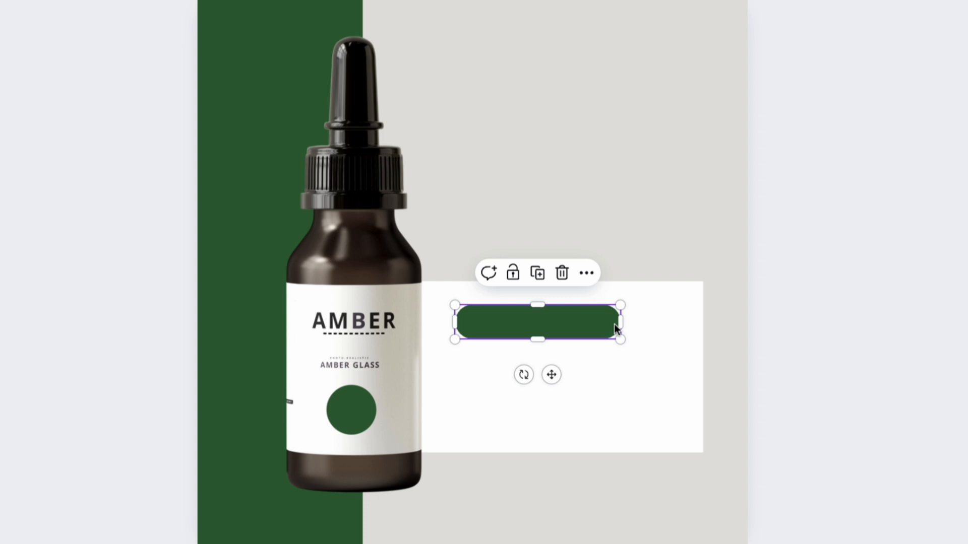
- Add 'Contains Vitamin C' in white text at size 40 centred on the green pill
left_click(27, 136)
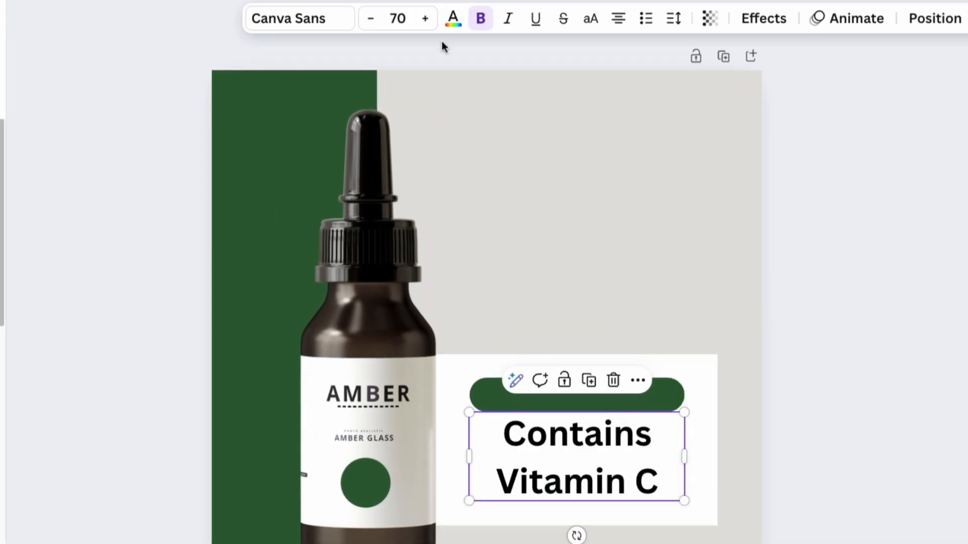
left_click(397, 19)
type("40")
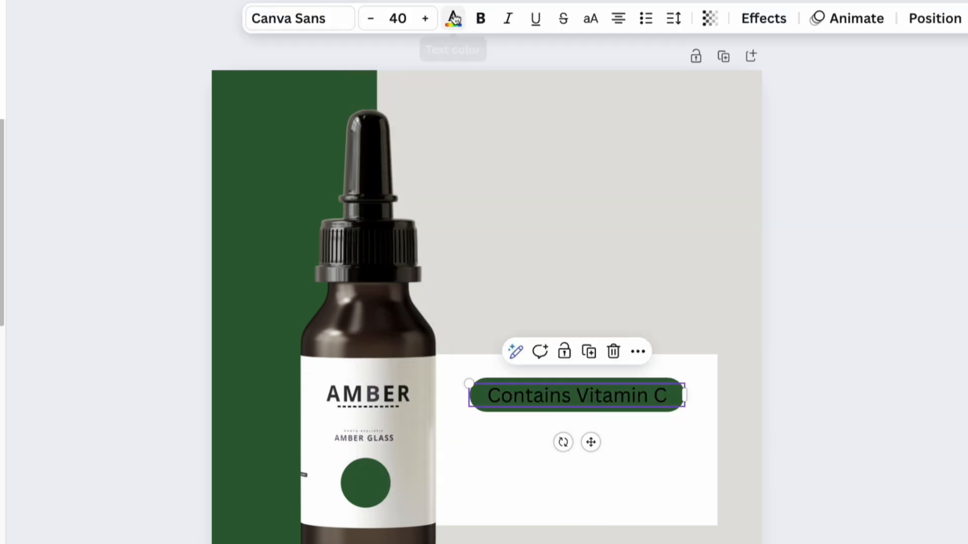
left_click(452, 18)
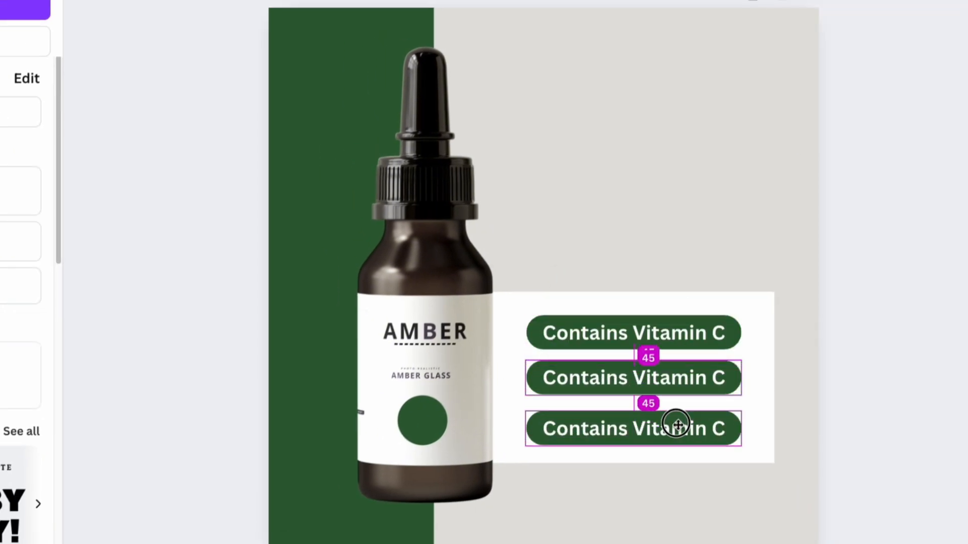
- Edit a duplicated pill's text to read 'For Sensitive Skin'
type("For Sensitive Skin")
type("Product Features:")
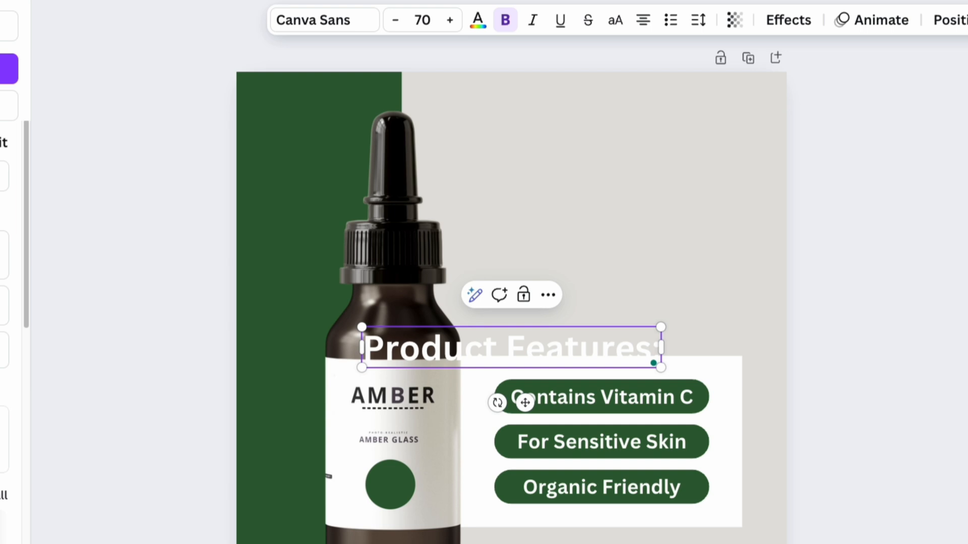
- Make the Product Features heading black beneath the bold 'WHAT MAKES It Special?' title
left_click(477, 19)
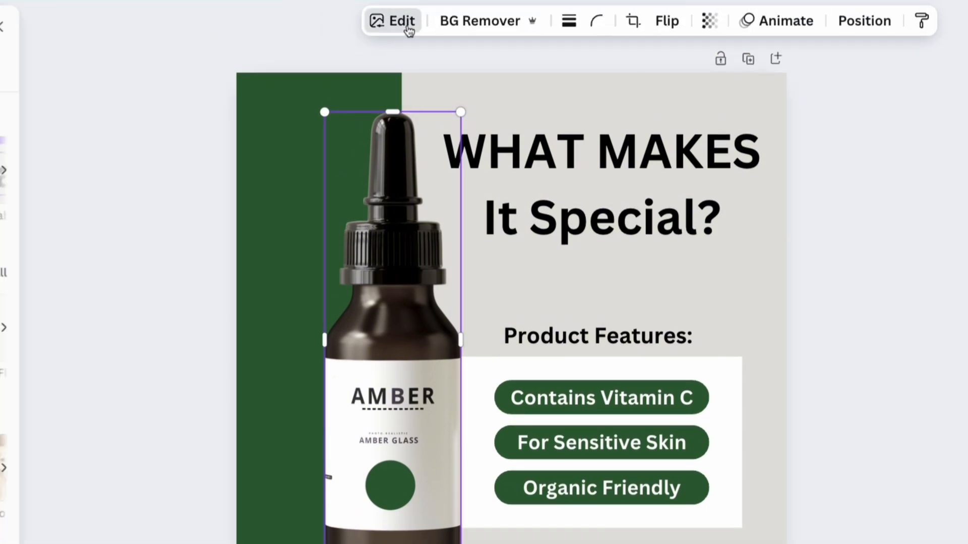
- Apply a Drop shadow effect to the bottle and adjust its Blur, Angle and Distance
left_click(392, 20)
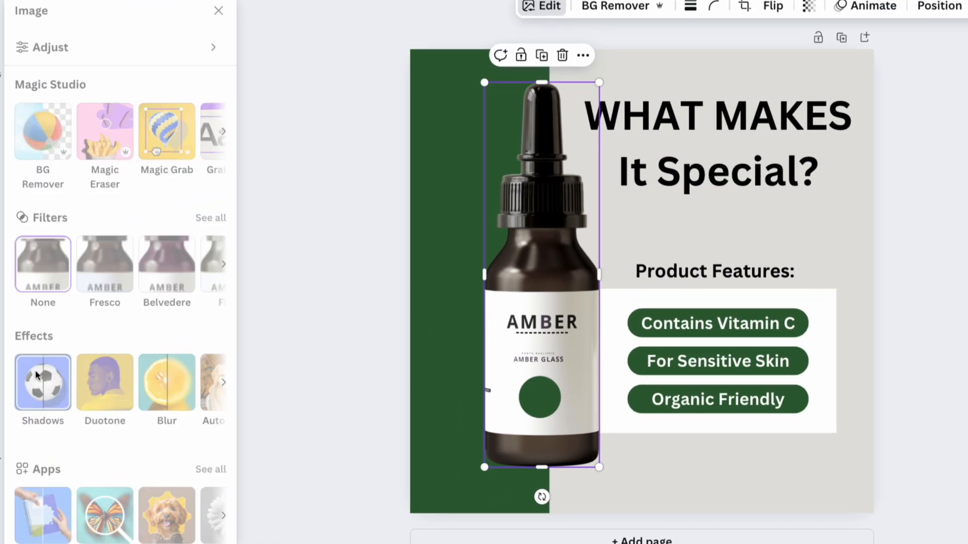
left_click(43, 384)
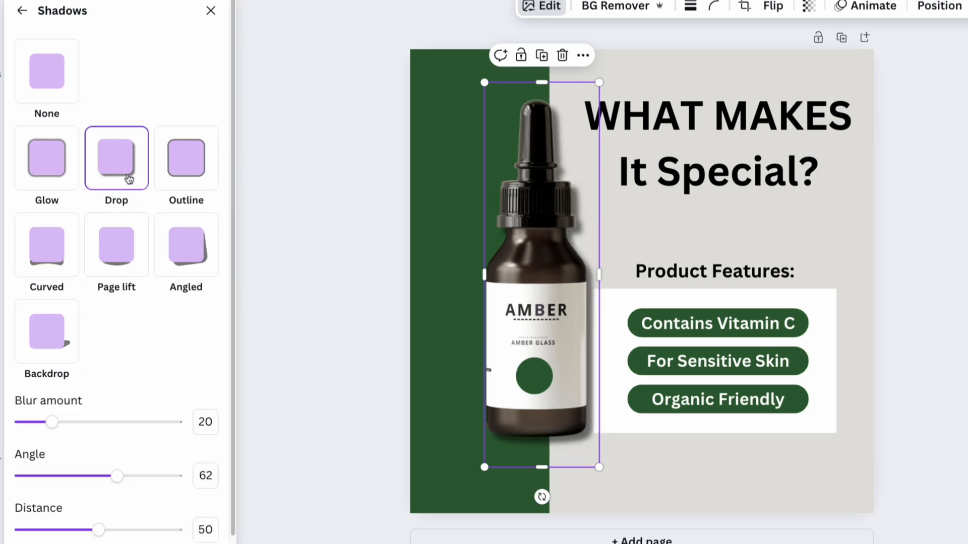
left_click_drag(51, 422, 100, 422)
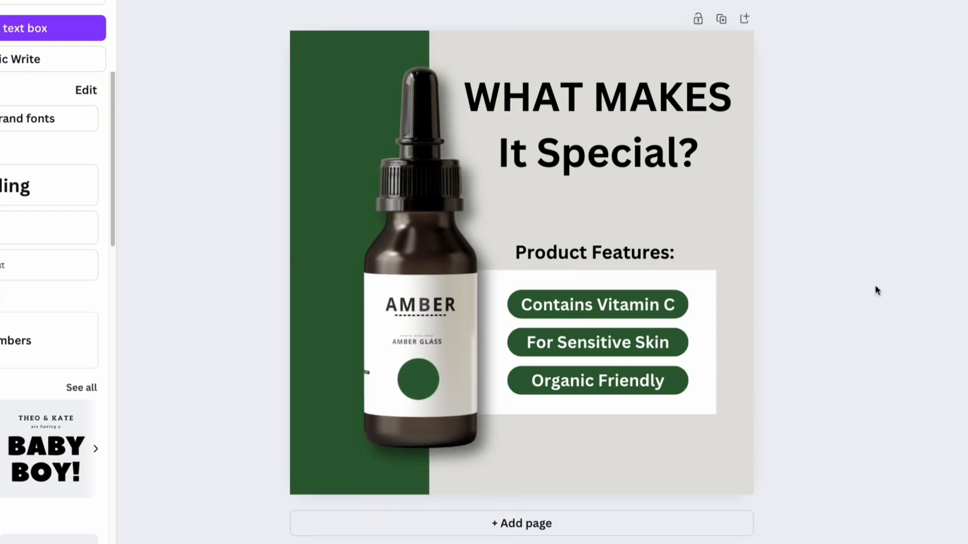
- Reach the download settings via Share, keeping PNG at 1,500 × 1,500 px
left_click(928, 15)
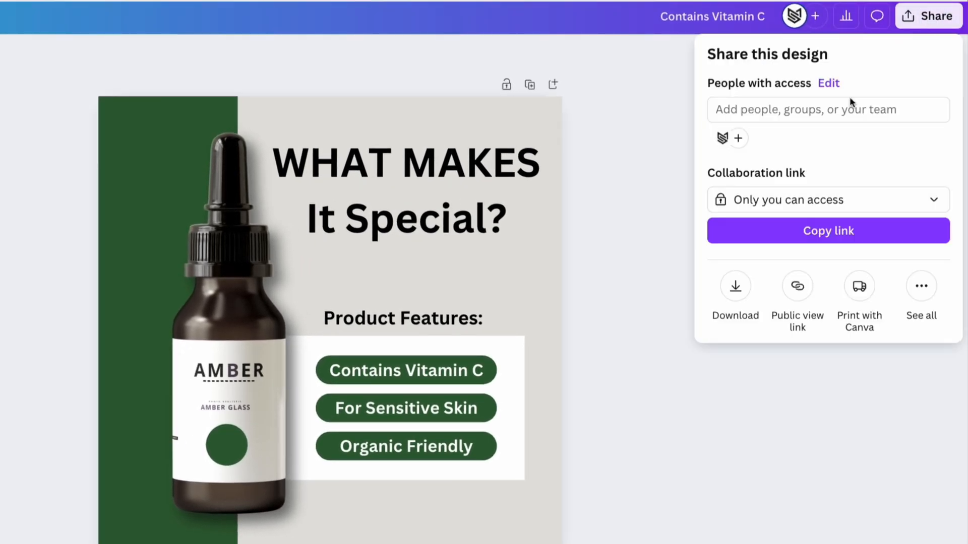
left_click(735, 285)
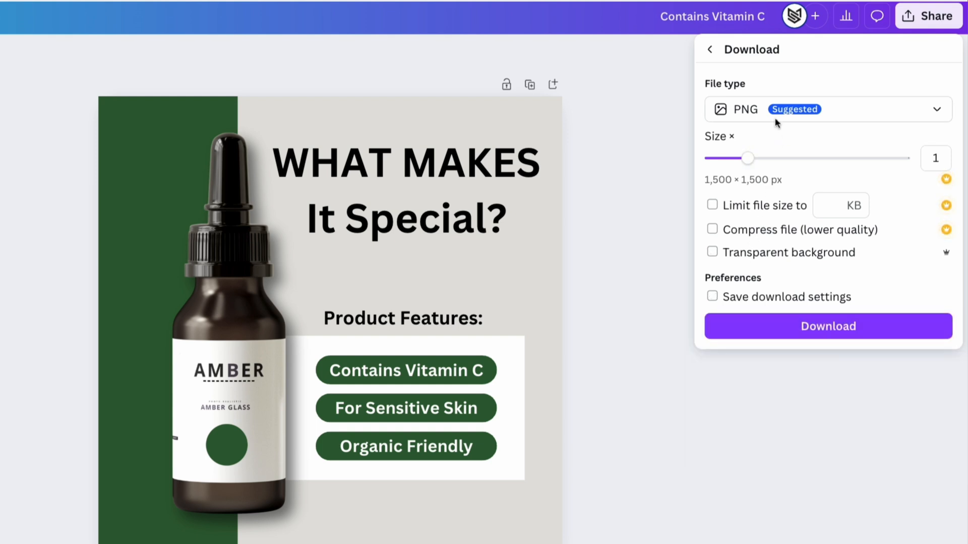
mouse_move(784, 292)
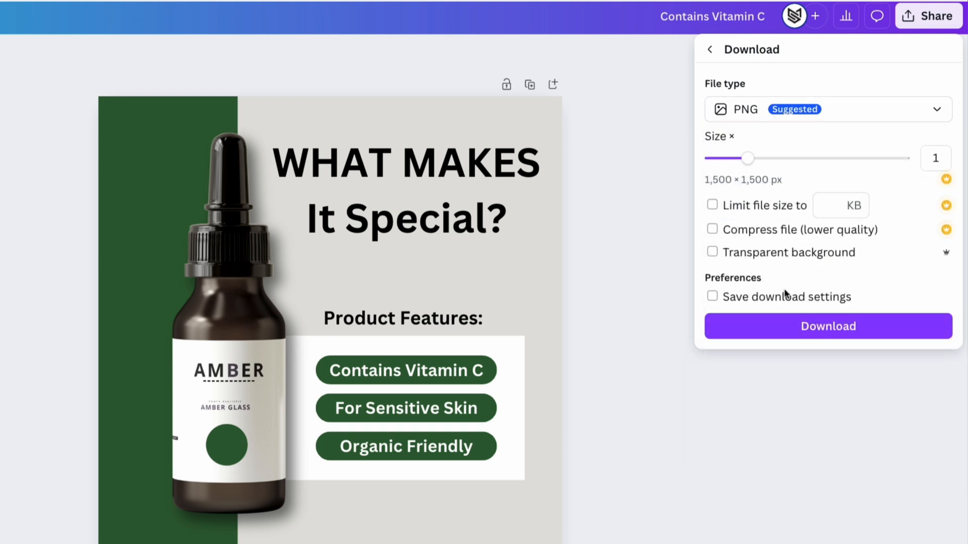